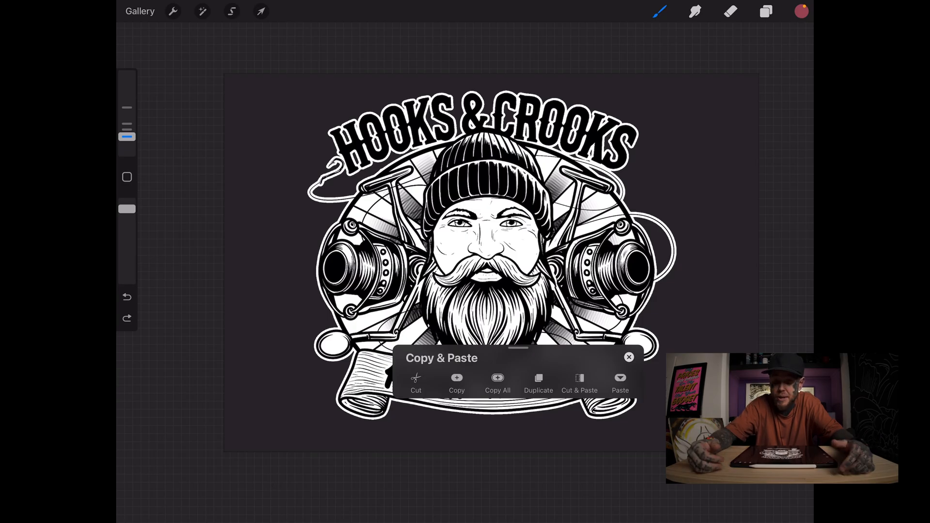
Step: Copy the current layer's Hooks & Crooks badge artwork
click(765, 11)
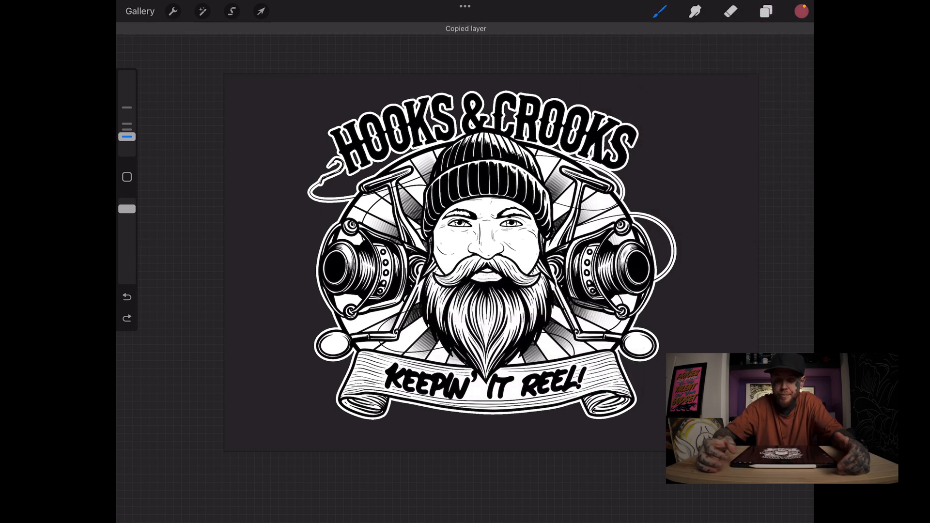
Step: Show the layer stack with Layer 4 above the three Layer 5 layers and reopen Copy & Paste
click(765, 10)
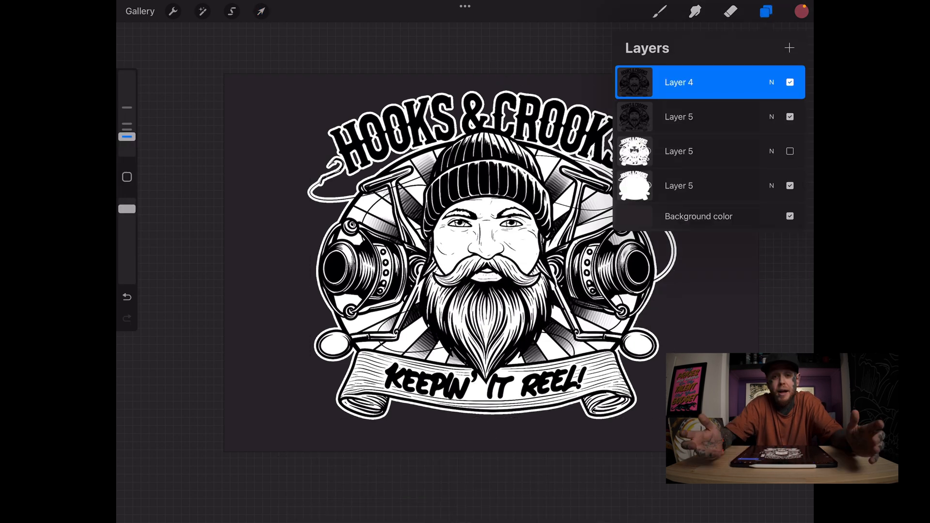
drag(712, 81, 617, 81)
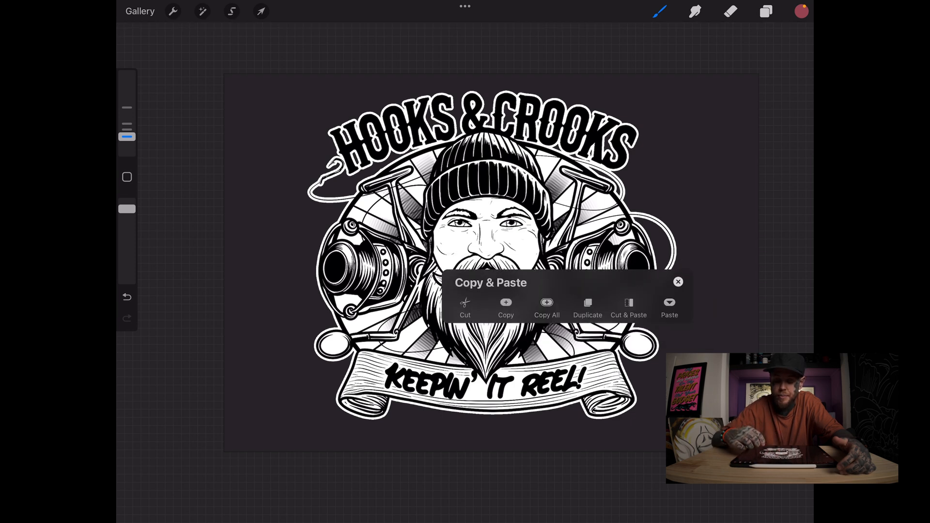
Step: Paste the copied artwork as a new Inserted Image layer at the top of the stack
click(765, 10)
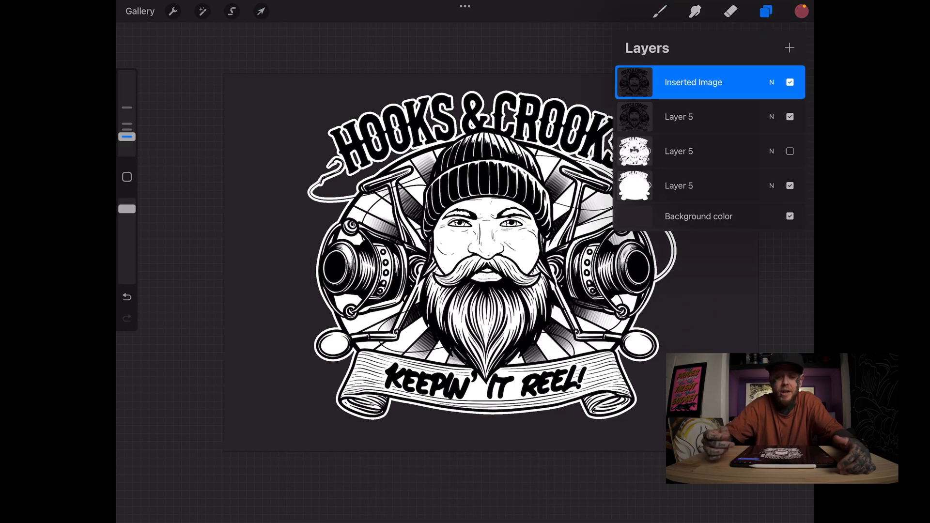